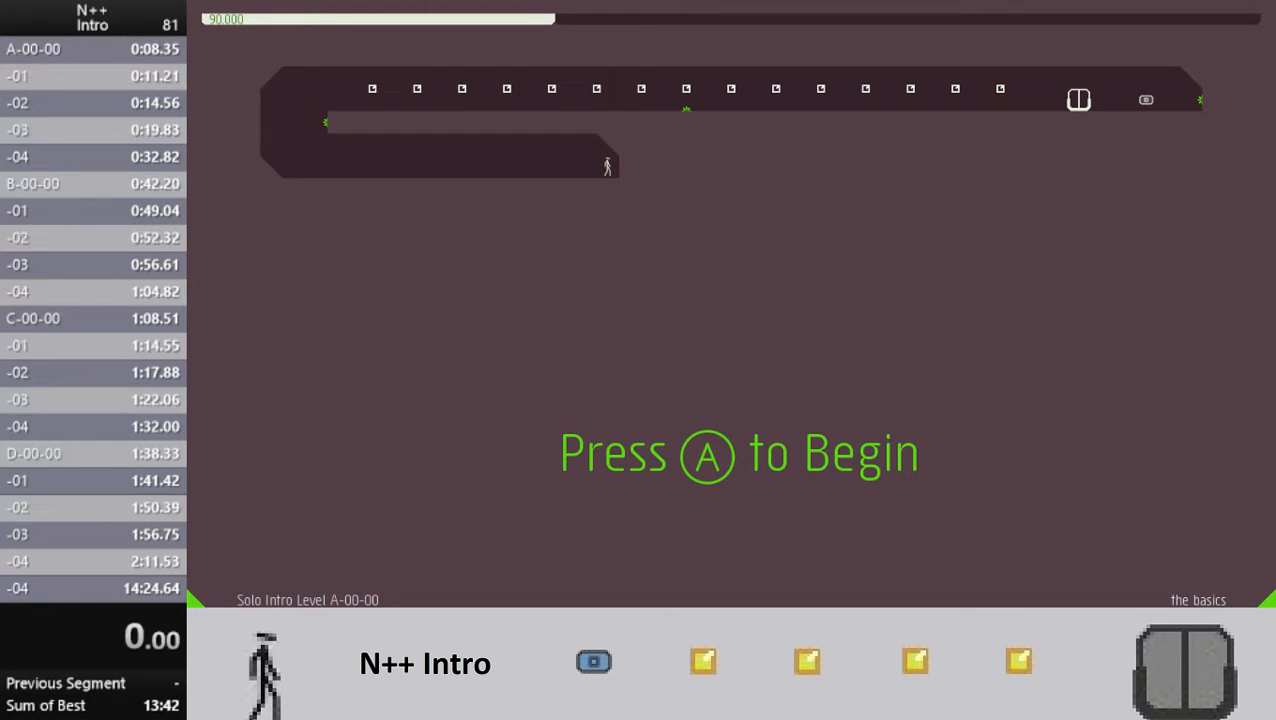
Start A-00-00 and clear episodes A-00 and B-00 plus C-00-00, reaching 1:09.47
key("a")
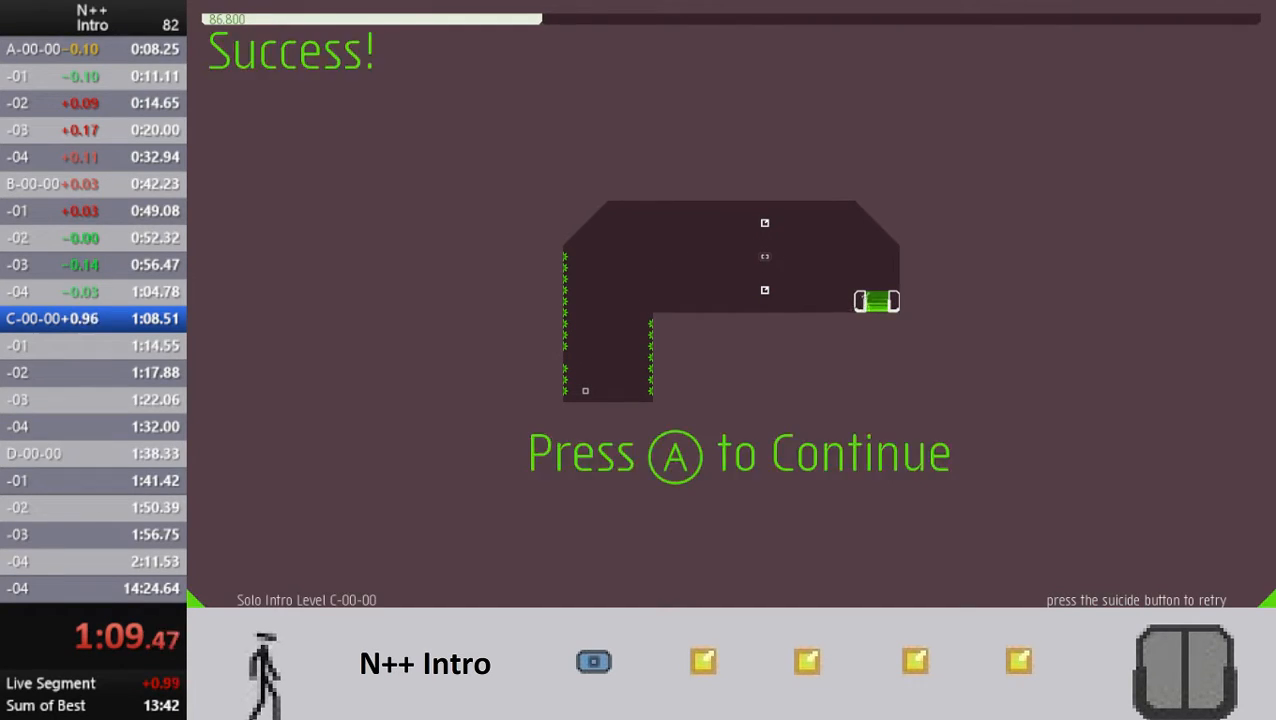
Clear C-00-01 through A-01-02, arriving at A-01-03 at about 2:59
key("a")
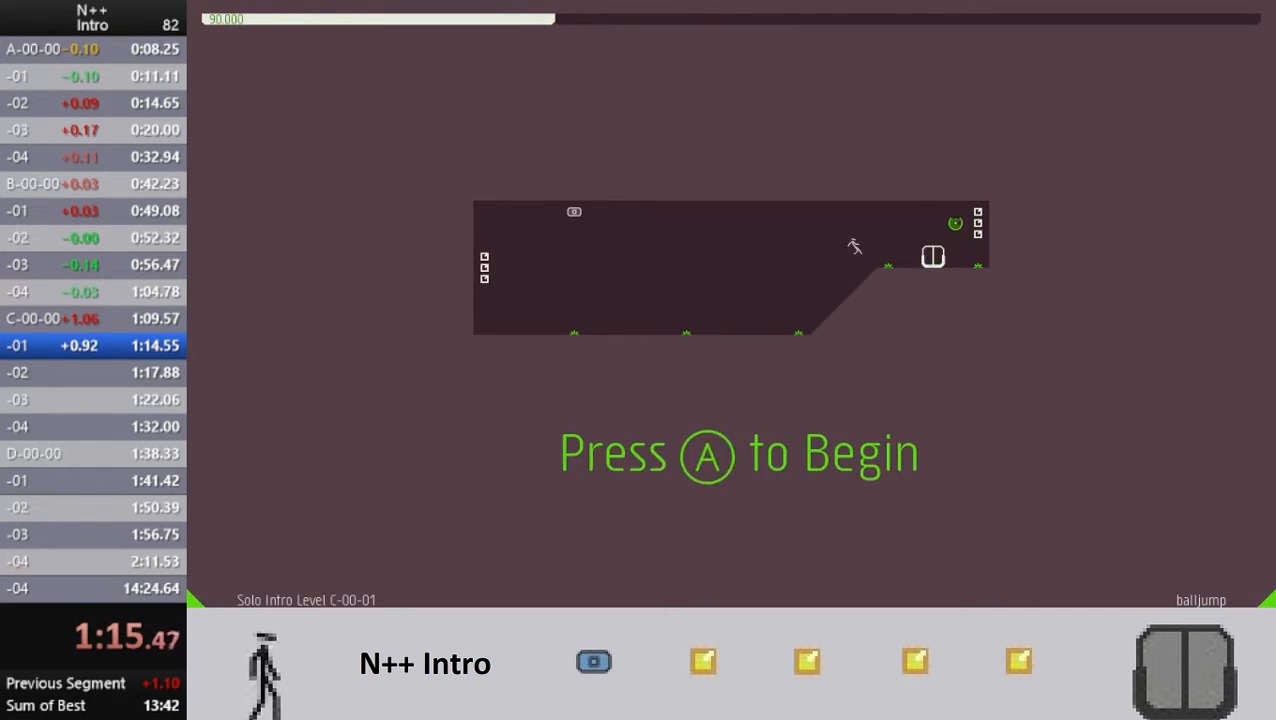
key("a")
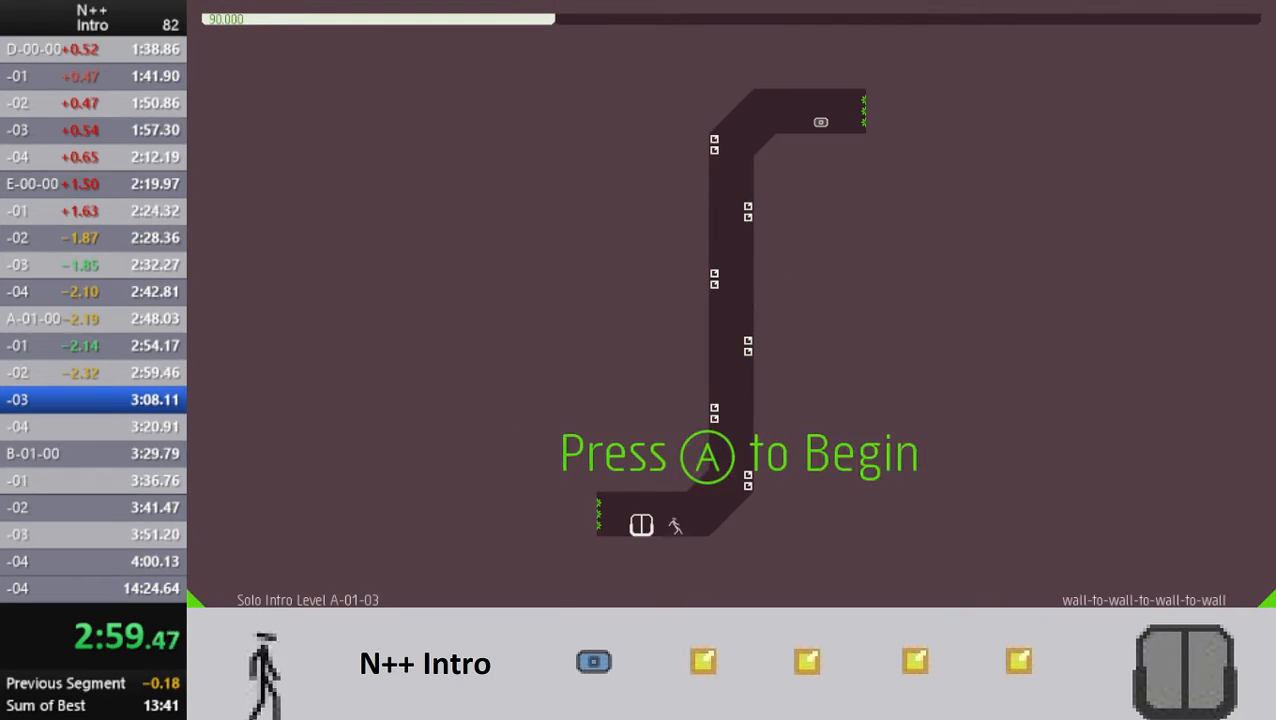
Clear A-01-03 through C-01-02, reaching the success screen at about 4:09
key("a")
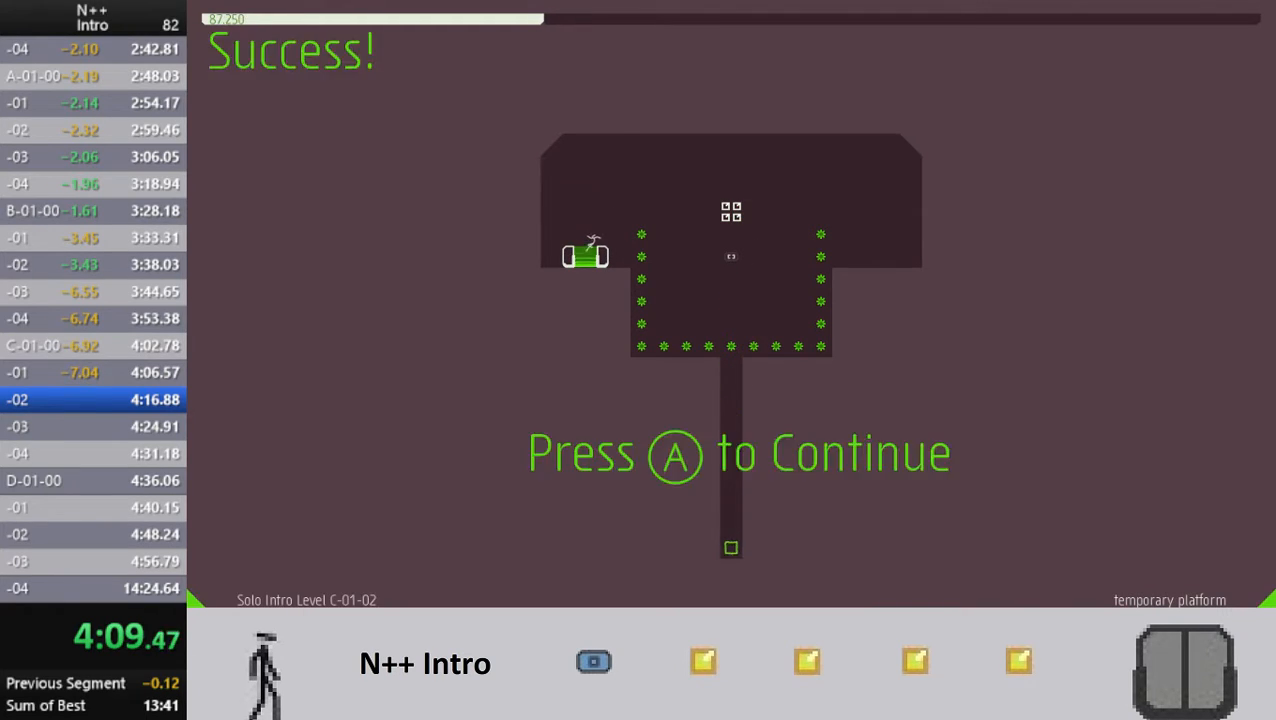
Clear C-01-03 through A-02-03, finishing at about 5:59 ahead of the personal best
key("a")
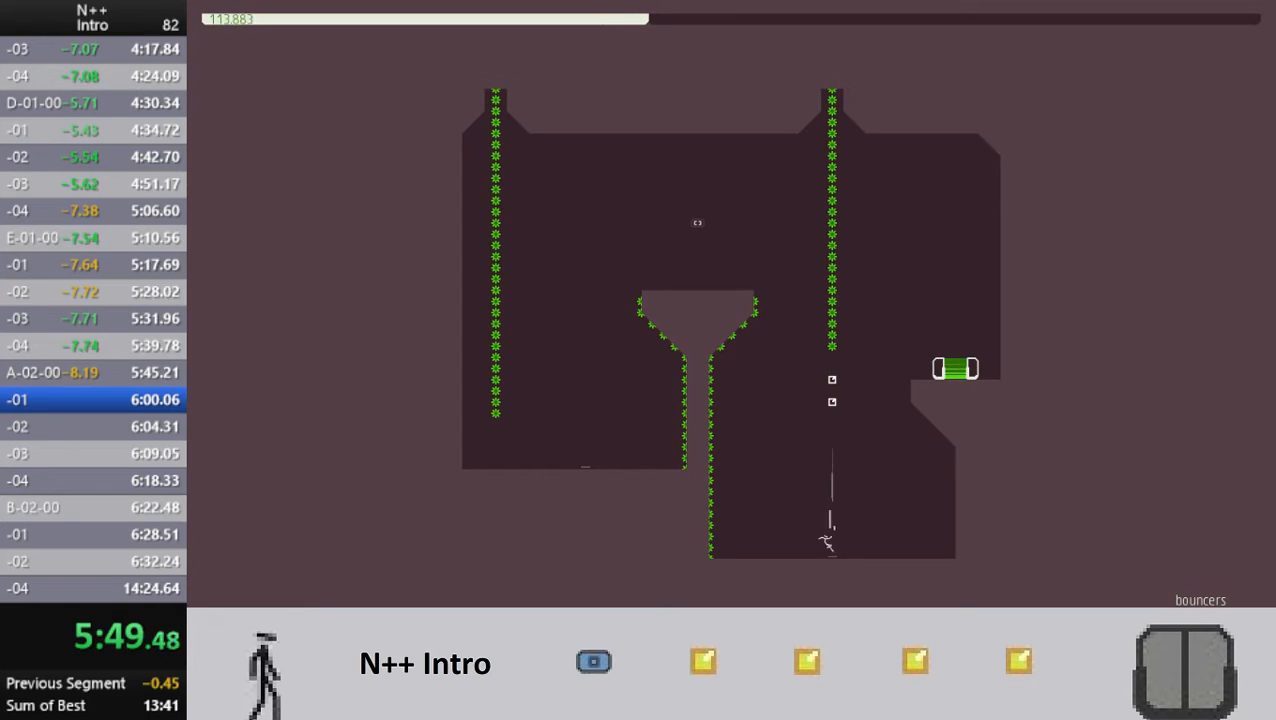
key("r")
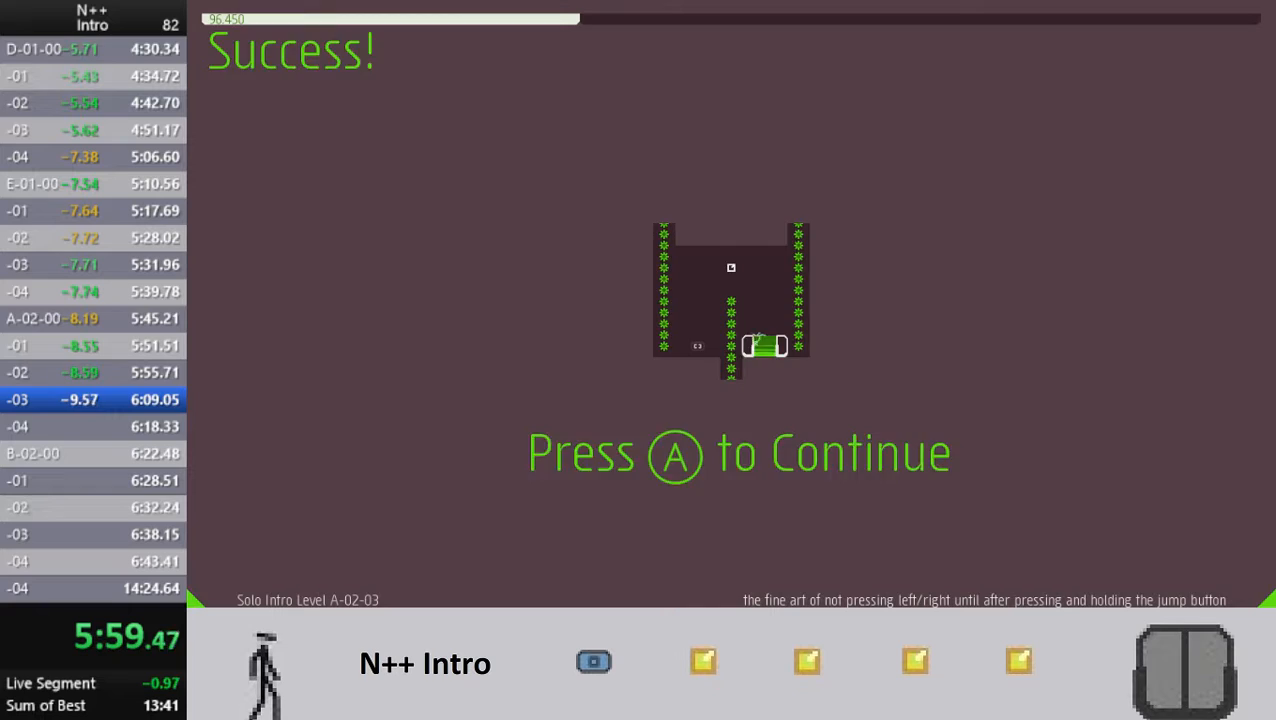
Clear A-02-04, episode B-02, and C-02-00 to C-02-02, reaching the C-02-03 start screen
key("a")
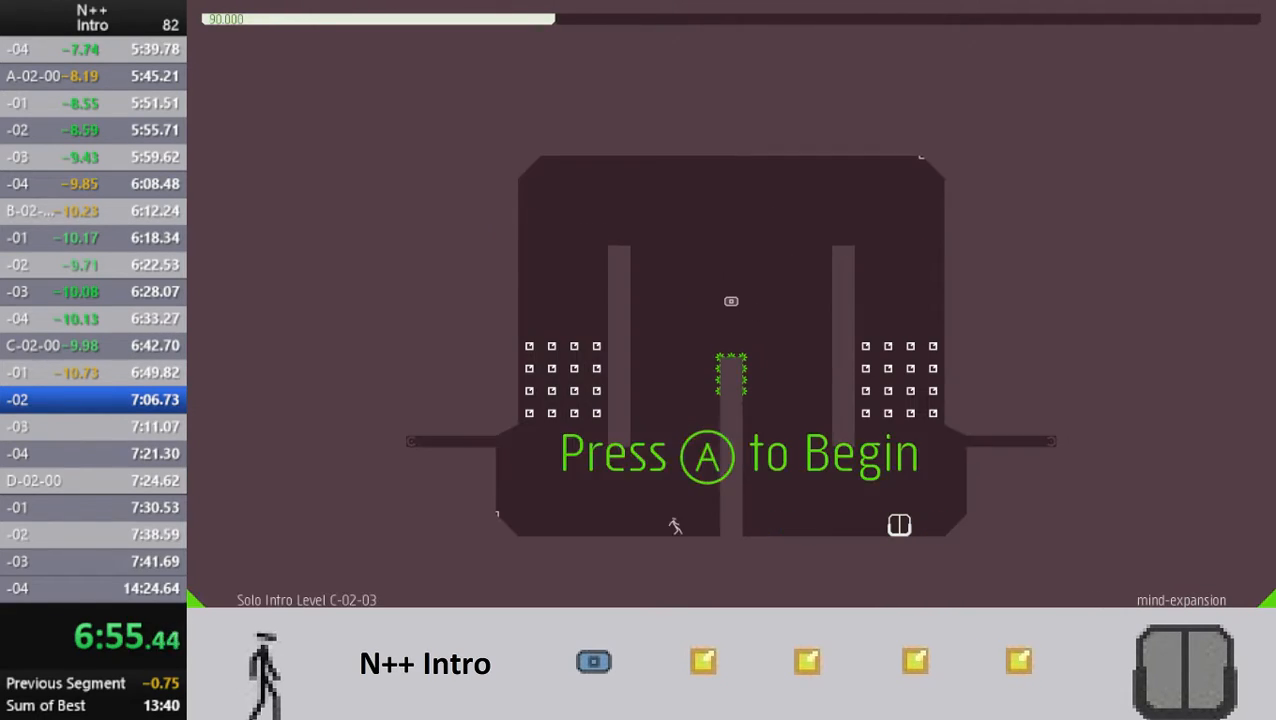
key("a")
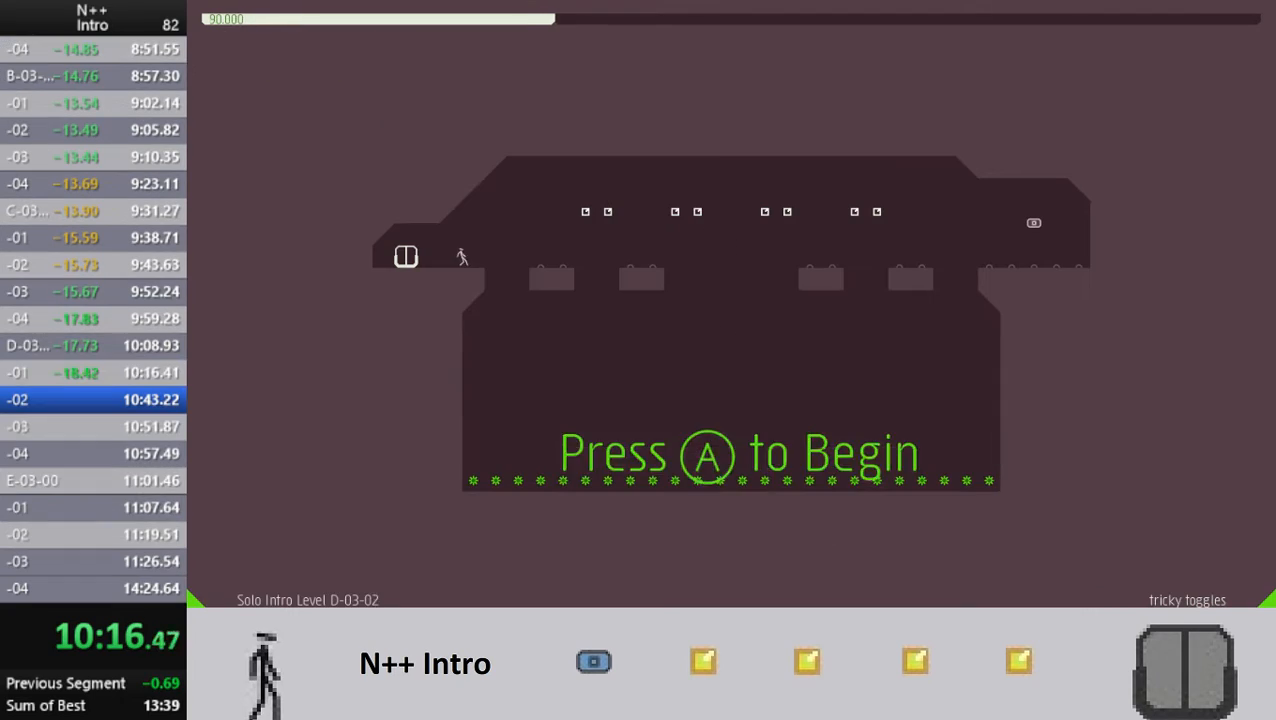
Clear D-03-02 to D-03-04 and E-03-00, success screen at 10:48, 13 seconds ahead
key("a")
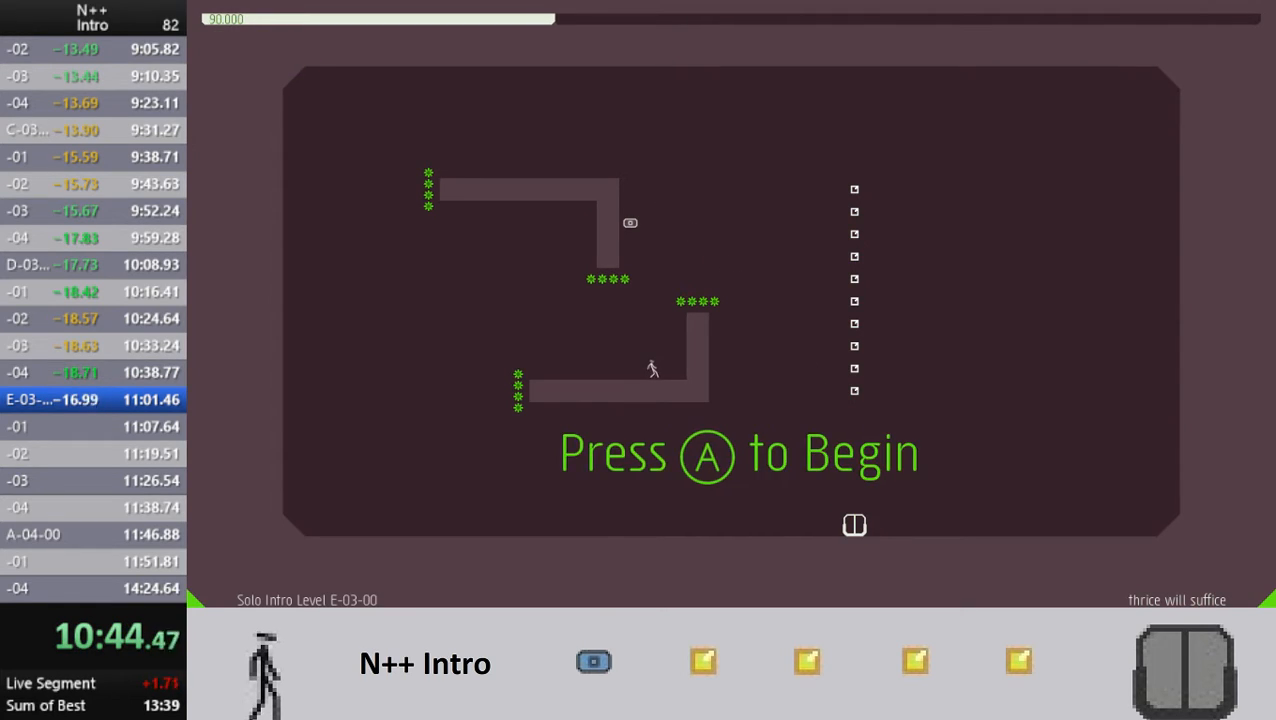
key("a")
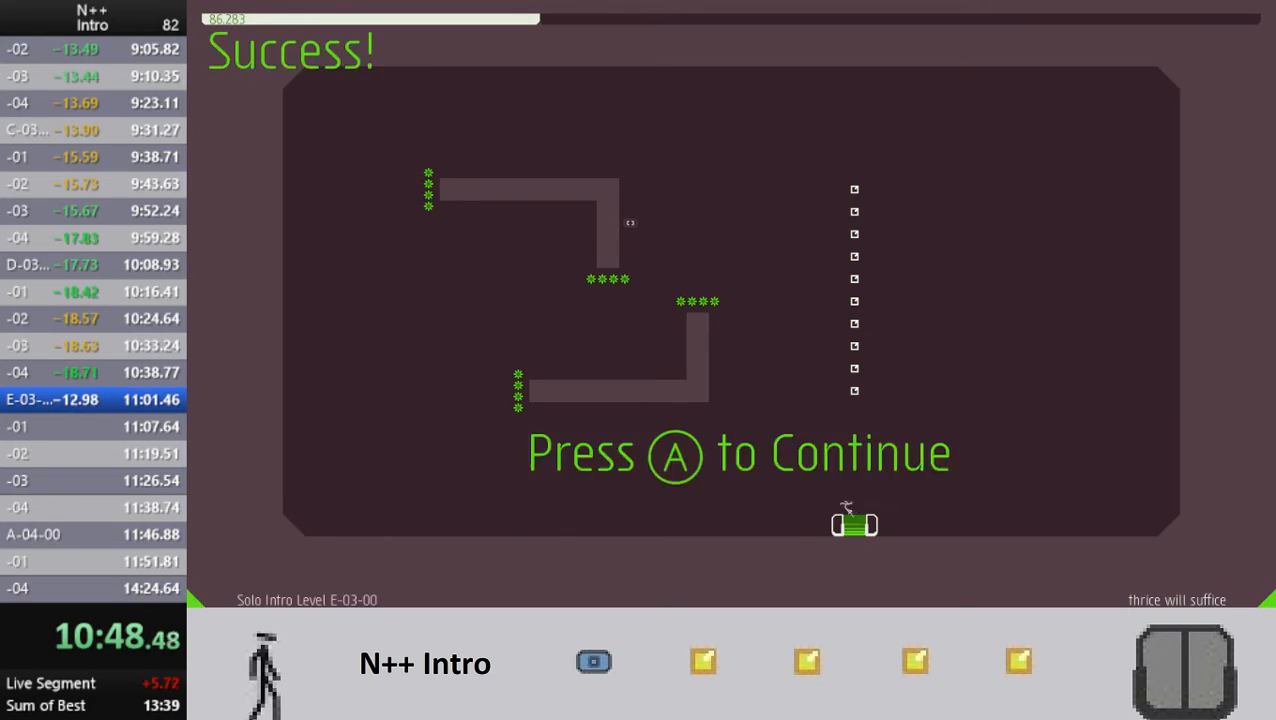
Clear E-03-01 through A-04-02, then die on A-04-03 at 11:48
key("a")
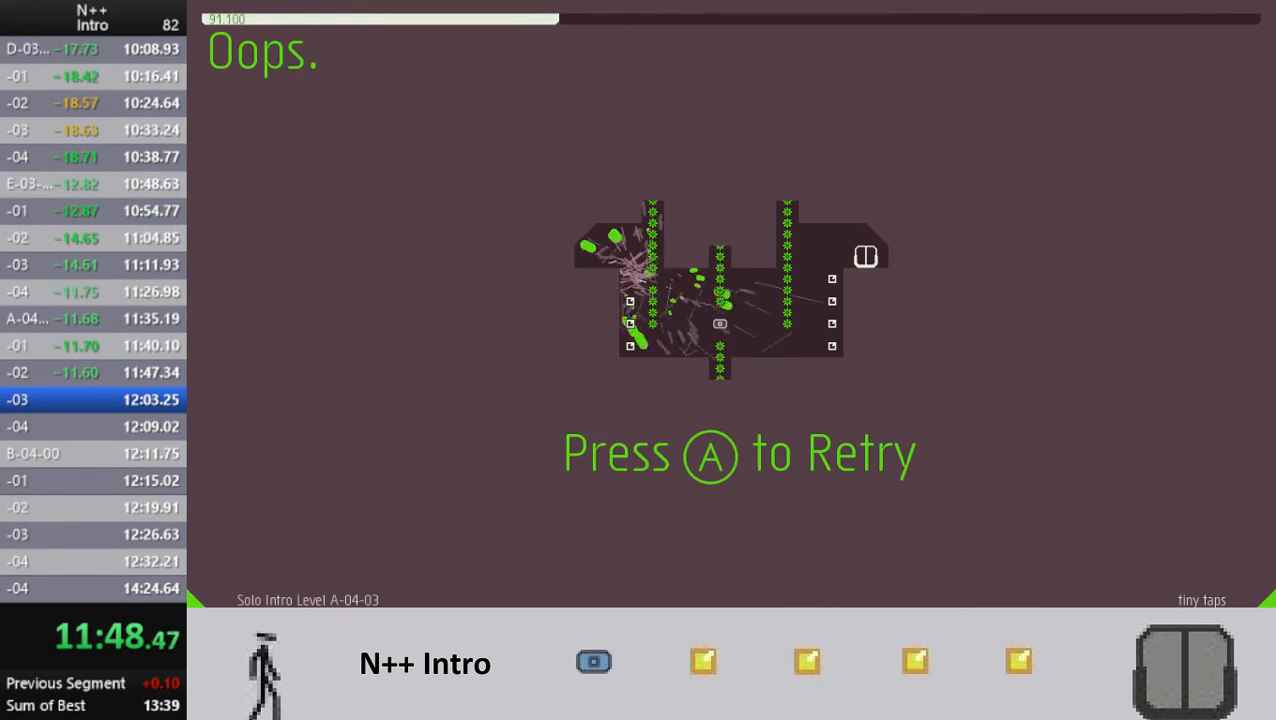
Retry A-04-03 and clear through E-04-00, reaching E-04-01 at 13:50
key("a")
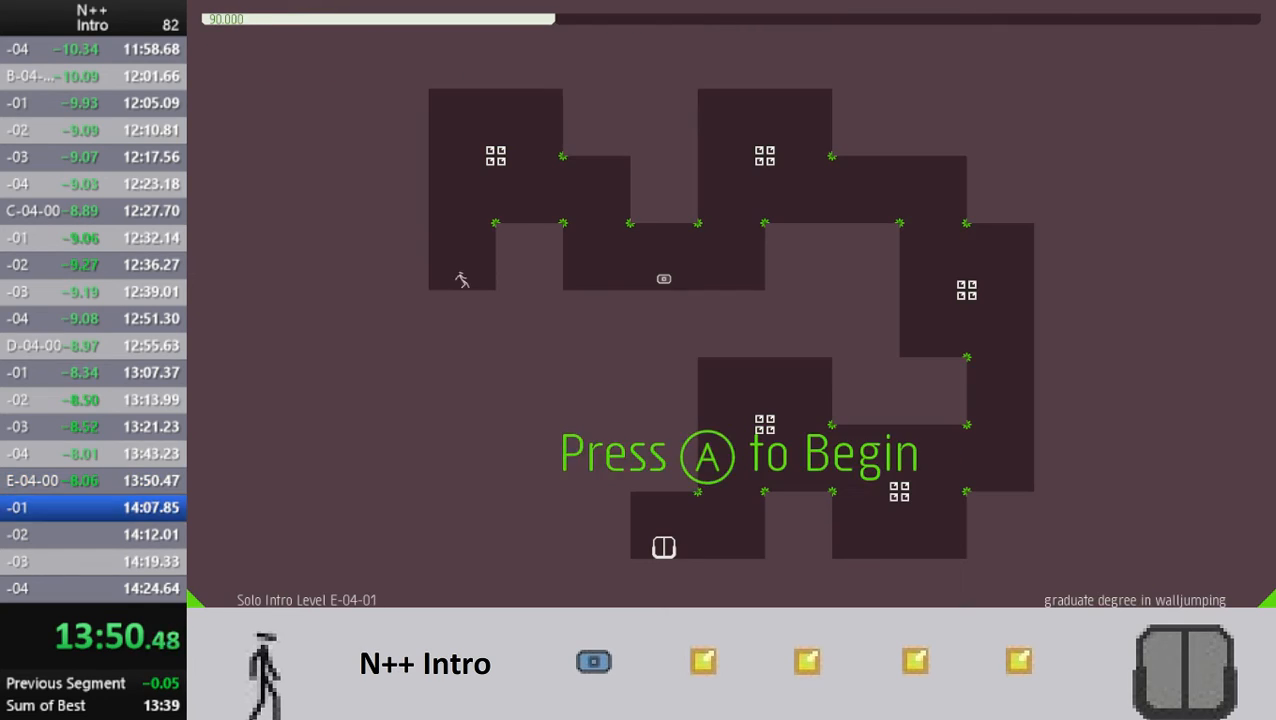
Clear E-04-01 to E-04-03 and begin the final level E-04-04 at 14:22
key("a")
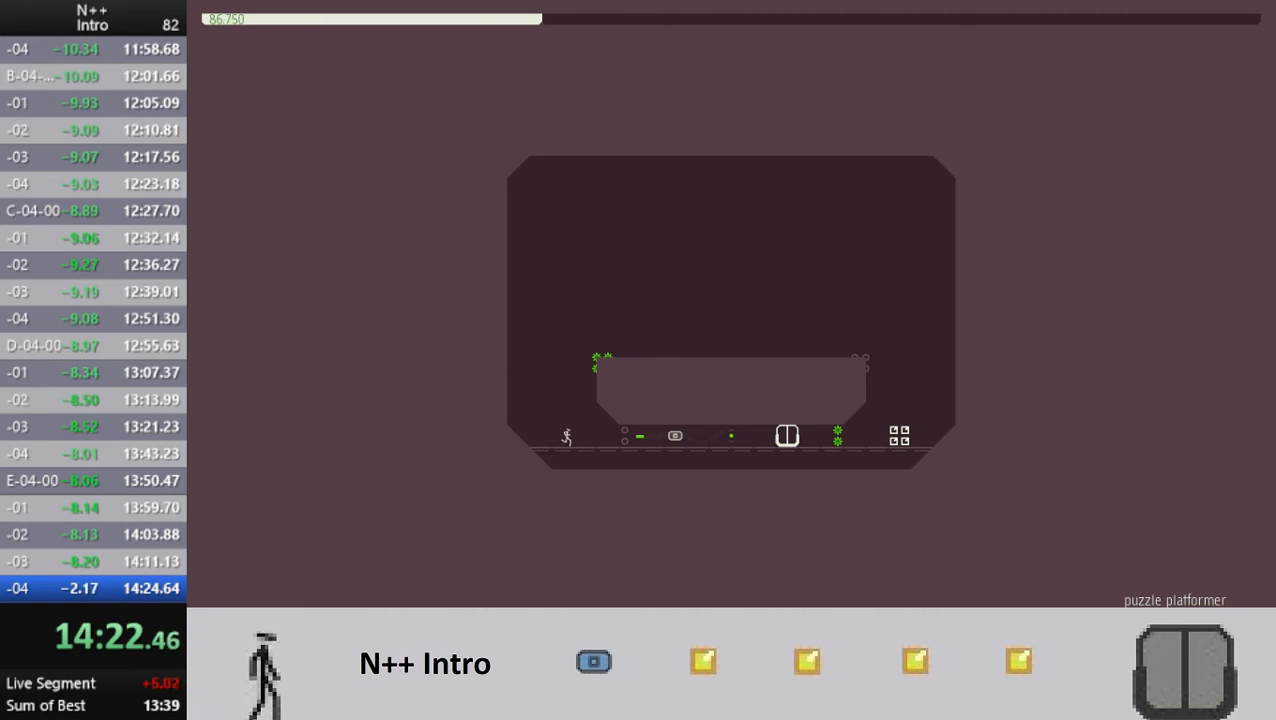
Clear final level E-04-04, ending the Intro run at 14:24.30, 0.33 seconds ahead
key("z")
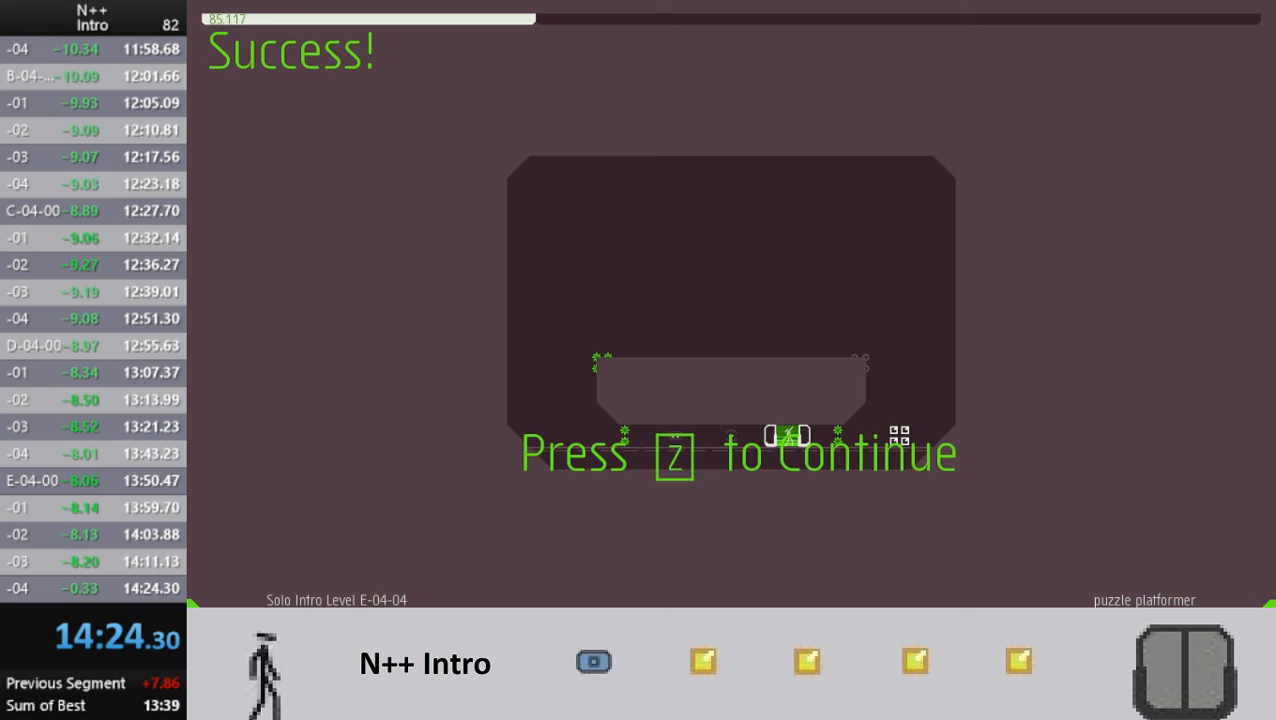
key("z")
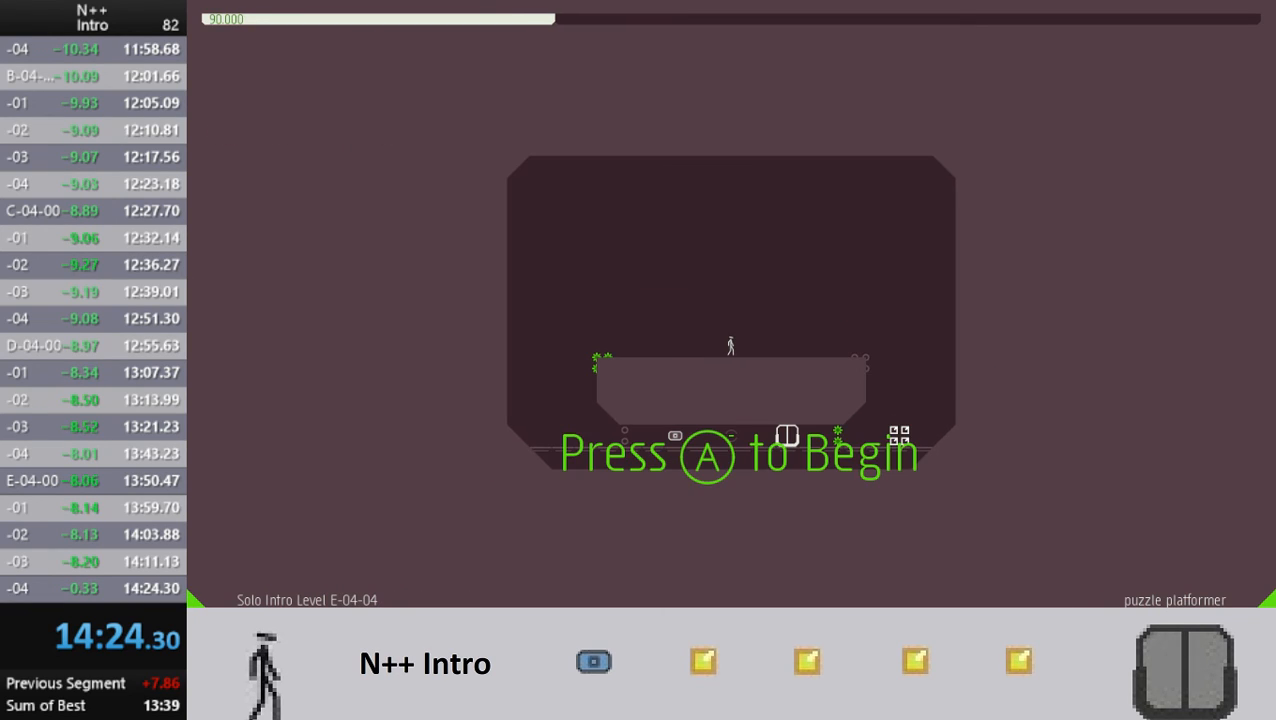
key("a")
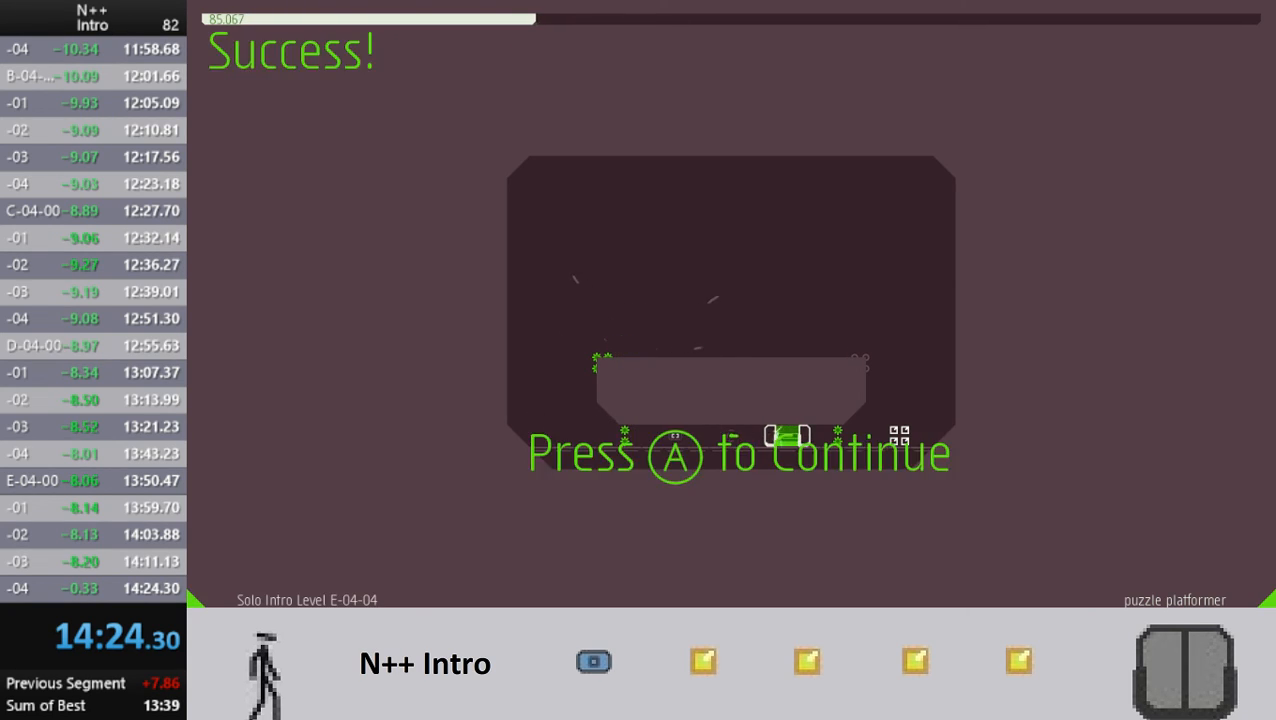
Replay the final level, then return to Solo Levels in Episode View
key("a")
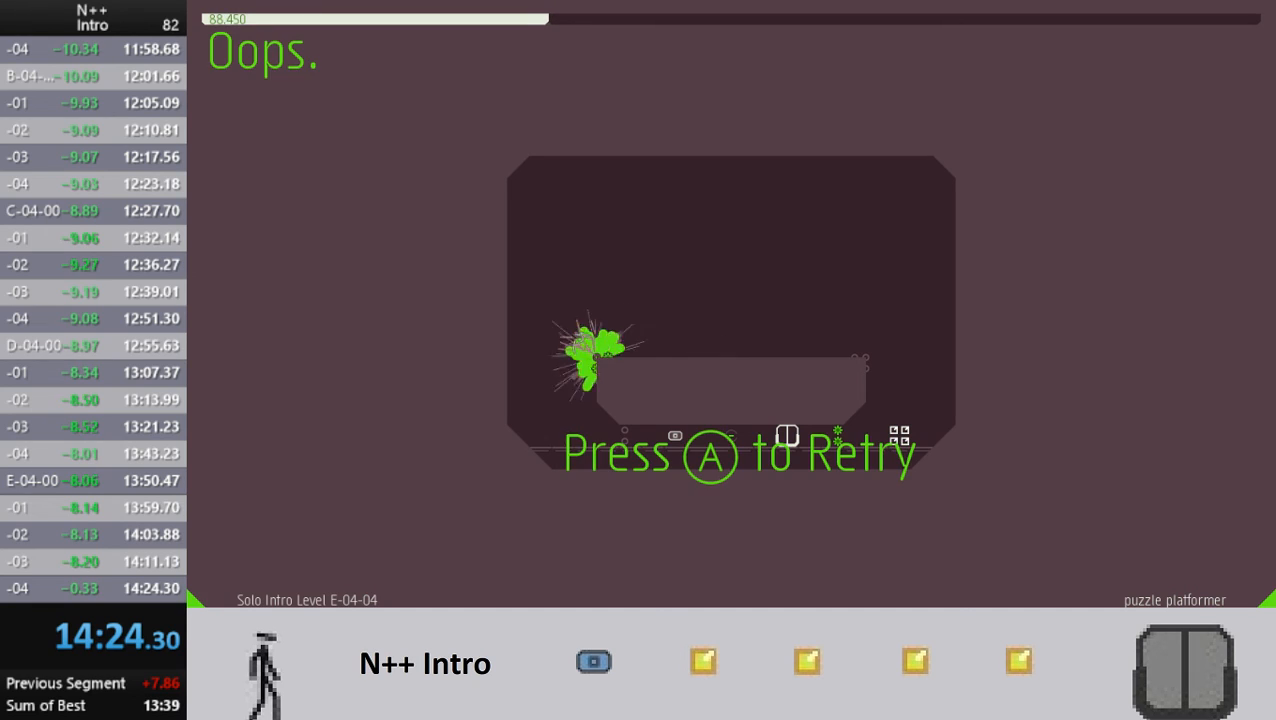
key("a")
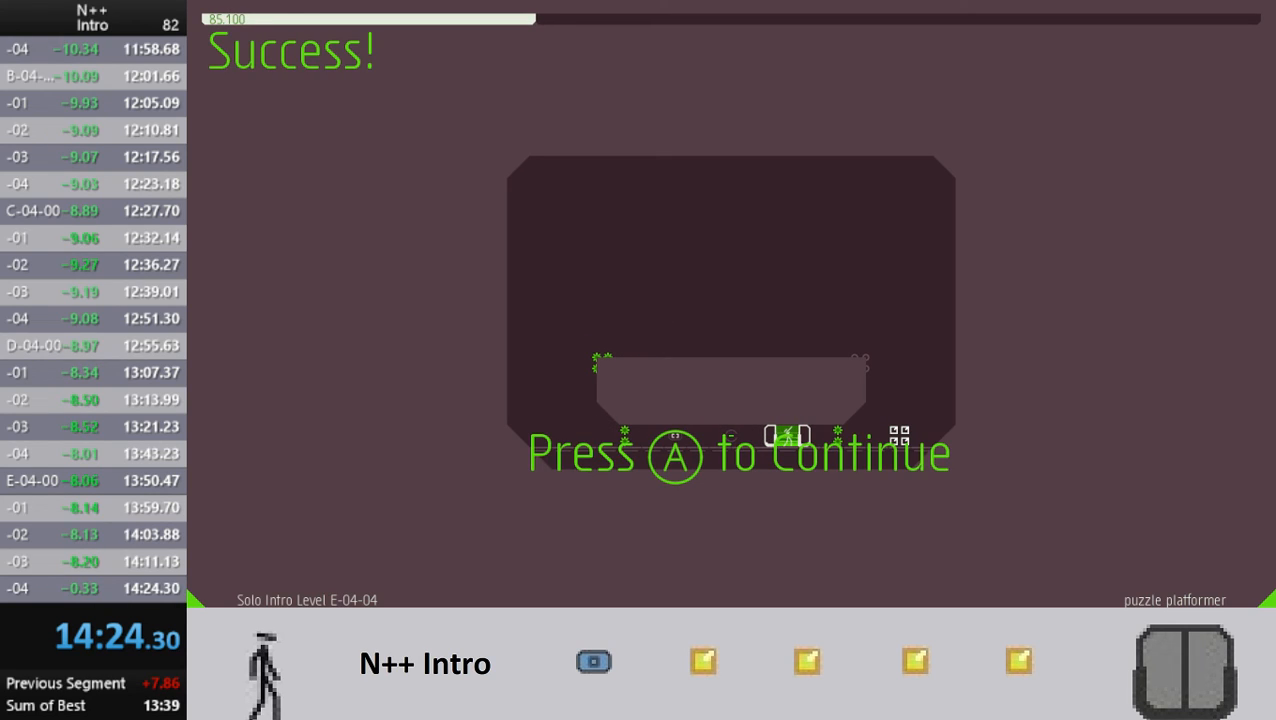
key("a")
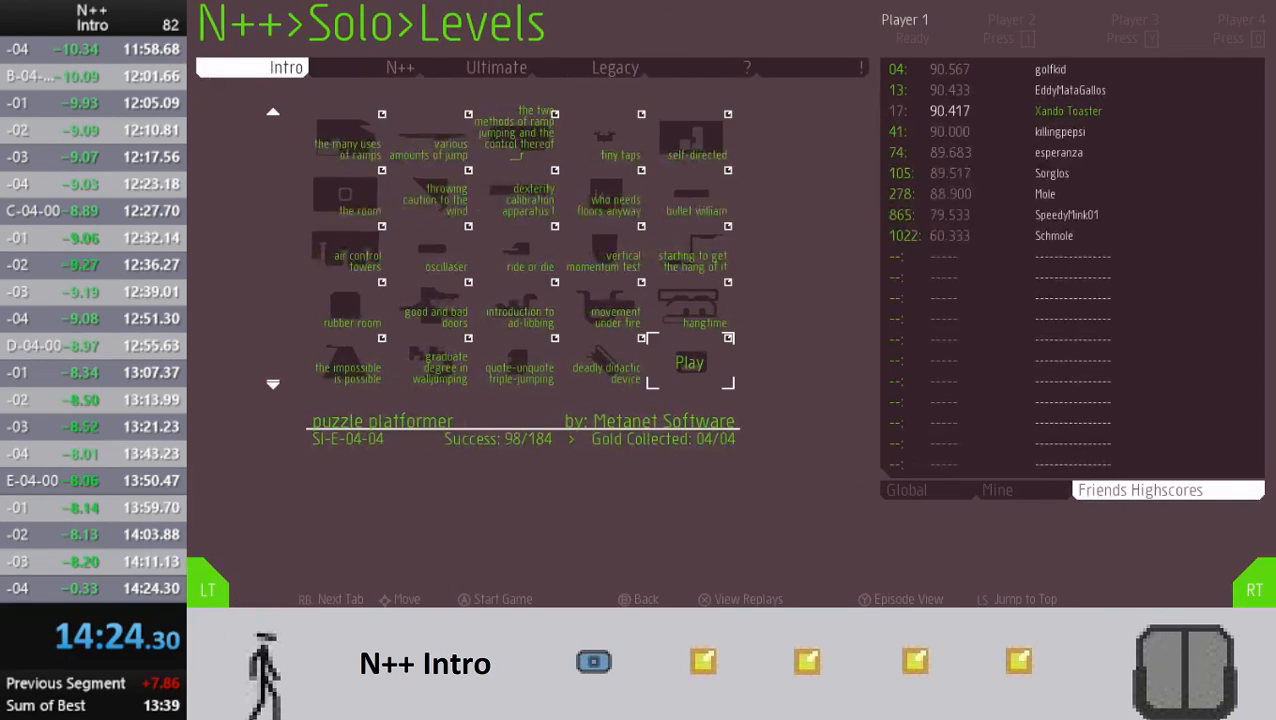
left_click(899, 598)
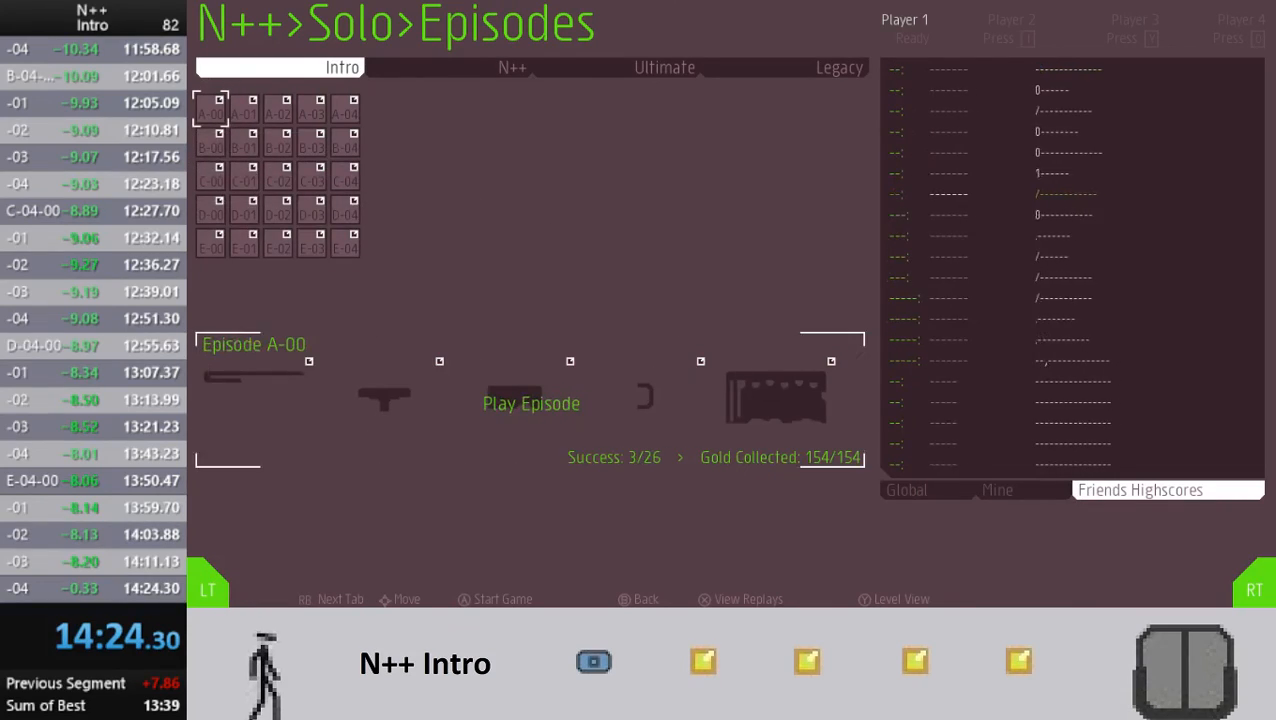
left_click(905, 490)
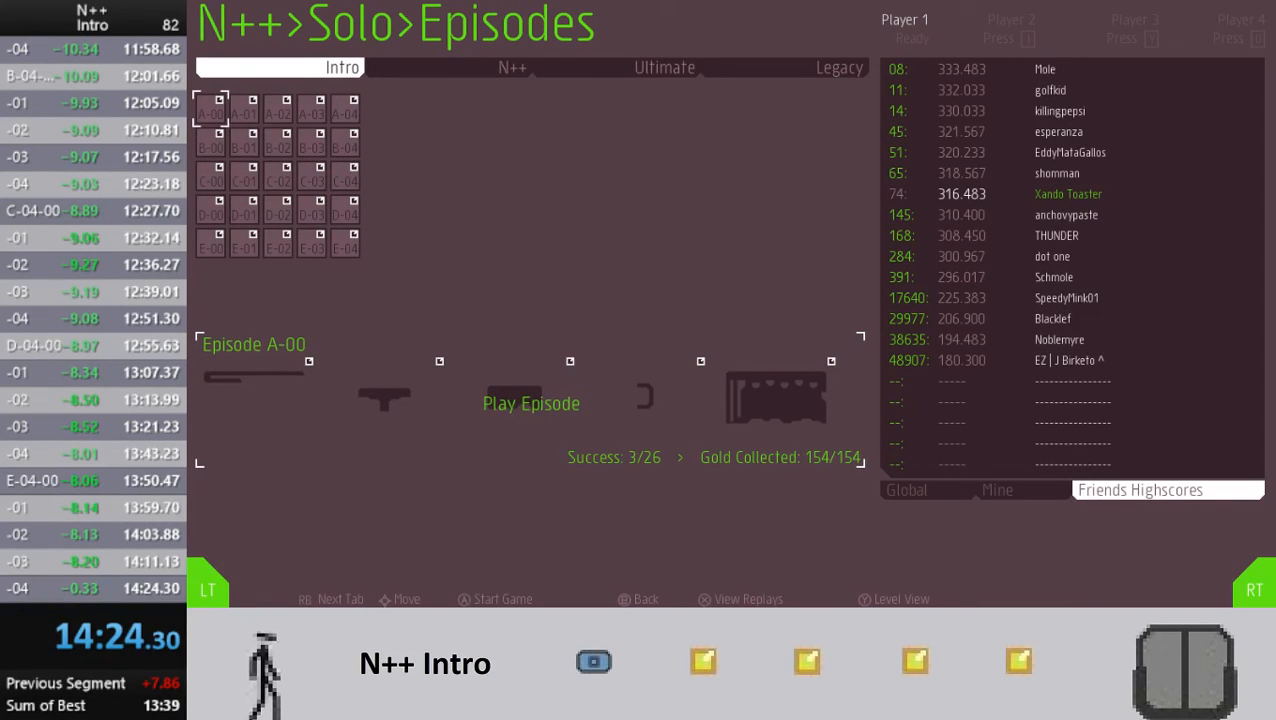